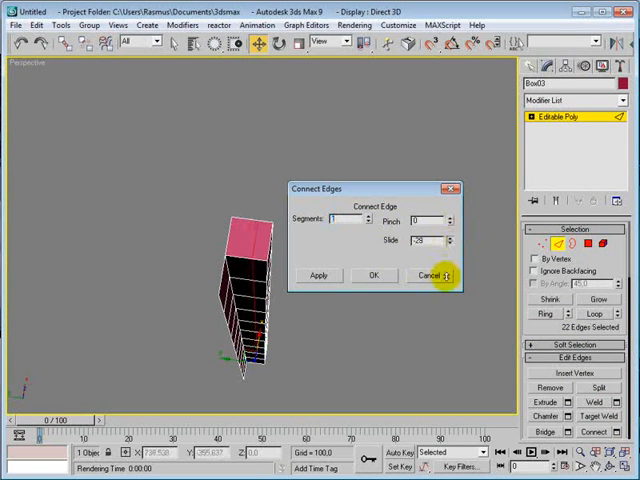
Step: Confirm the Connect Edges loops and taper the box's top-view outline into a wedge
left_click(320, 276)
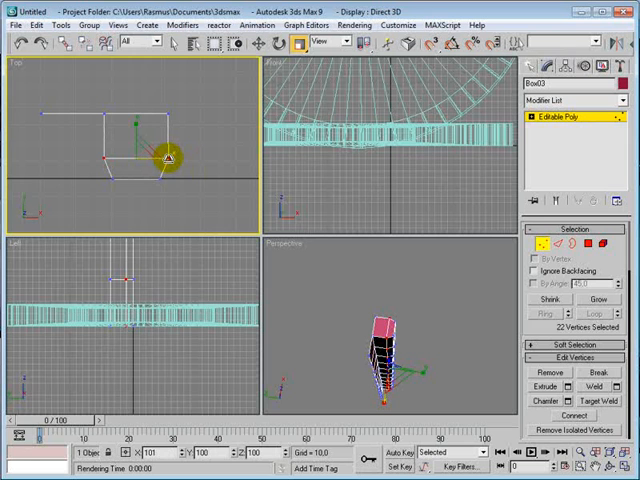
left_click(218, 184)
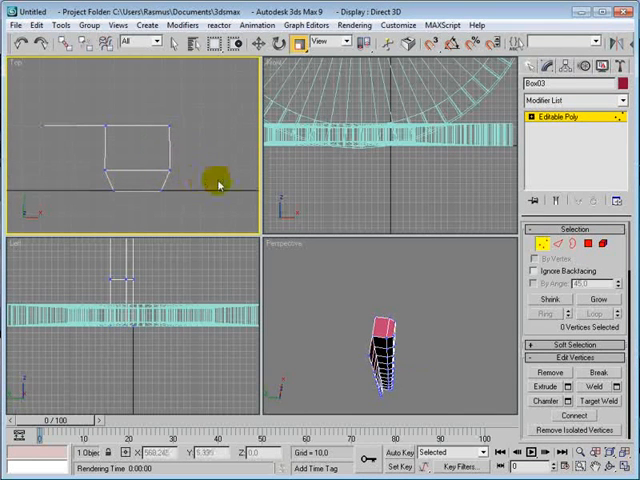
mouse_move(244, 150)
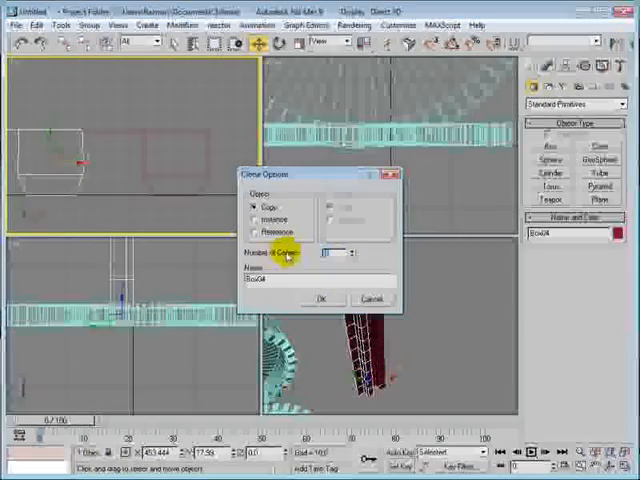
Step: Shift-drag a clone of the wedge and set the copy count to fill a full ring of segments
left_click(320, 300)
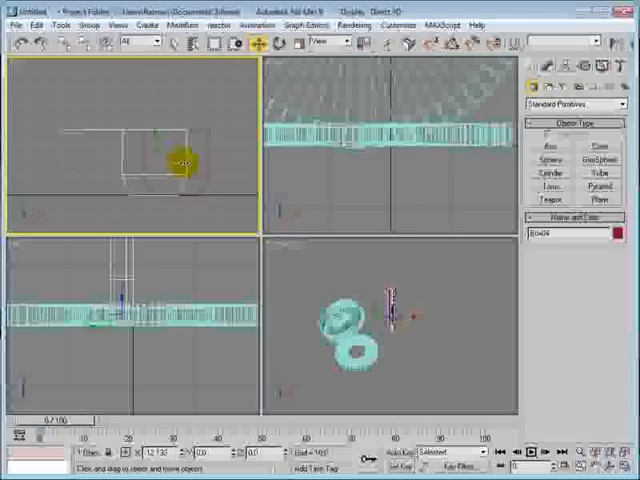
left_click_drag(184, 164, 80, 170)
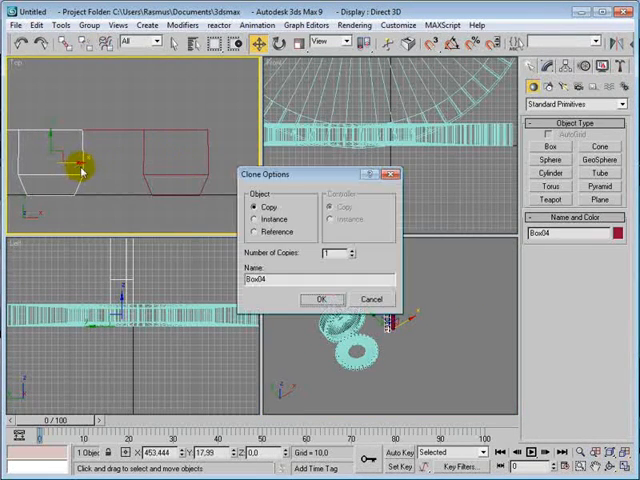
triple_click(316, 252)
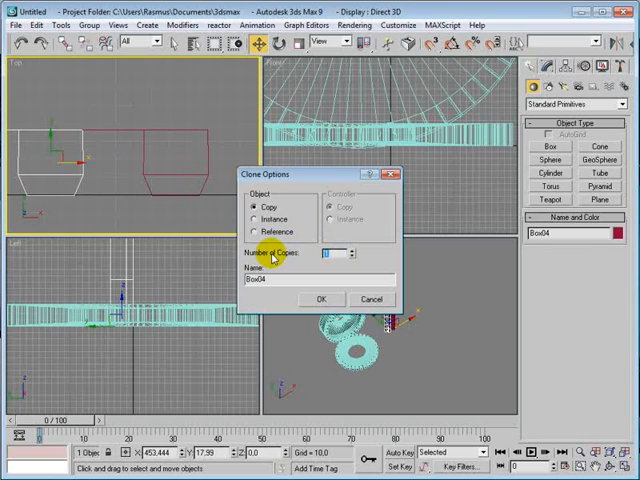
left_click(320, 300)
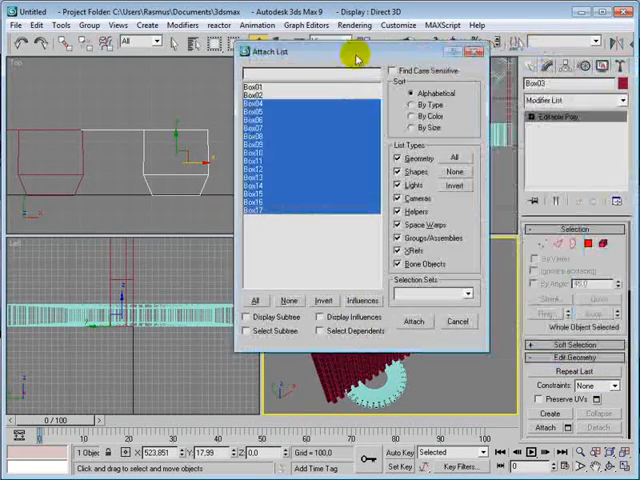
Step: Attach all the listed wedge copies into one editable poly
left_click(414, 320)
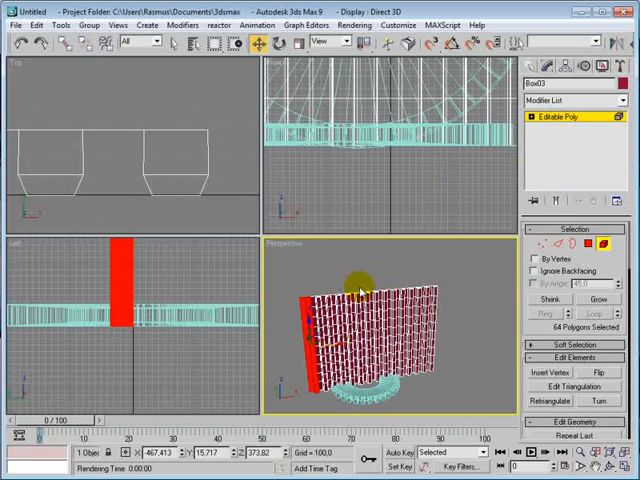
mouse_move(488, 284)
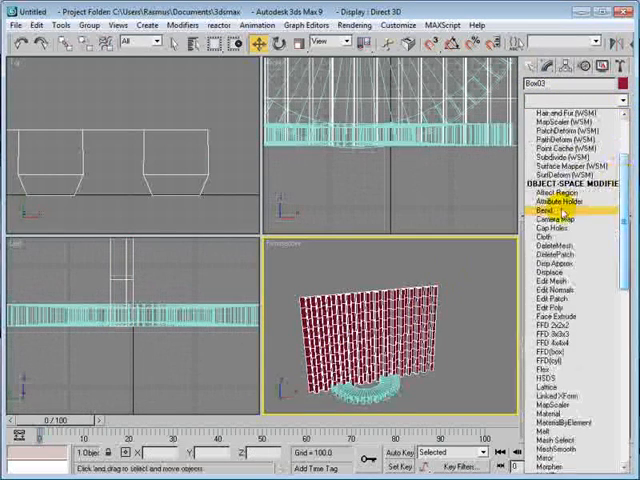
Step: Add a Bend modifier and set its angle so the strip closes into a cylinder
left_click(552, 210)
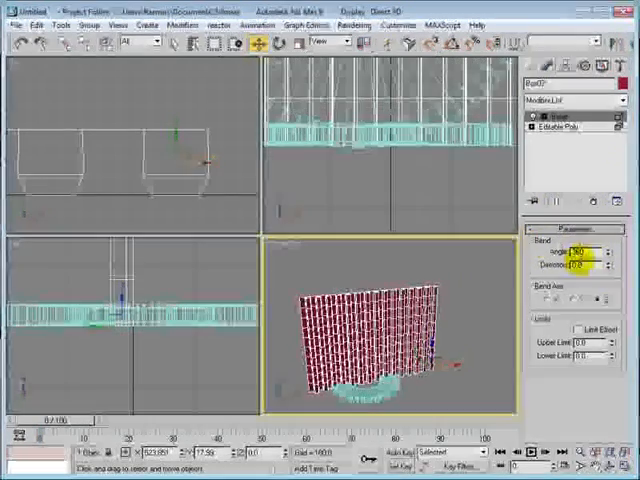
left_click(576, 300)
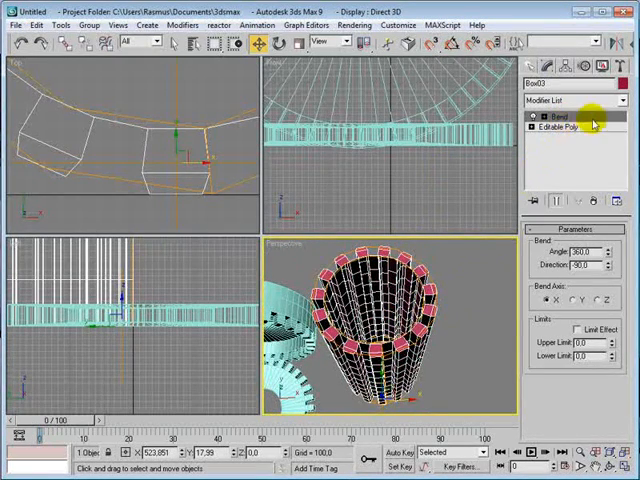
Step: Collapse the Bend modifier into the cylinder's editable poly, accepting the warning
right_click(560, 124)
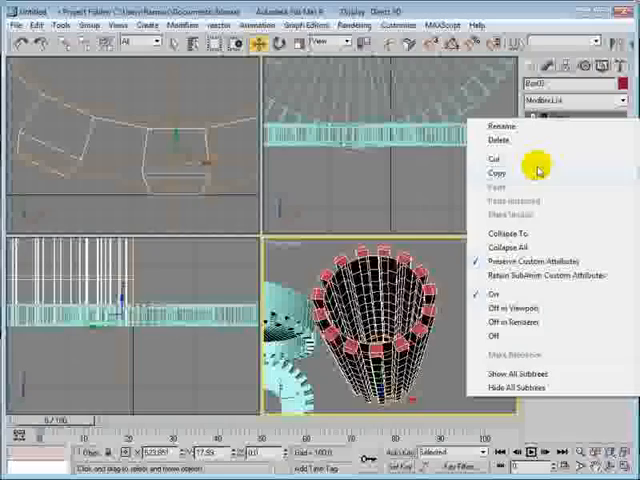
left_click(508, 236)
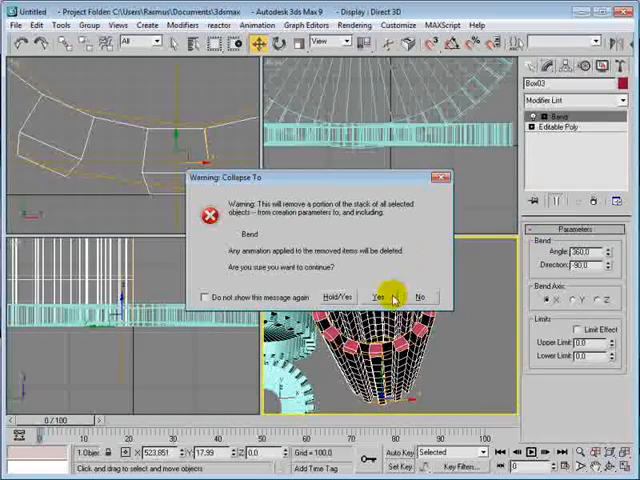
left_click(378, 296)
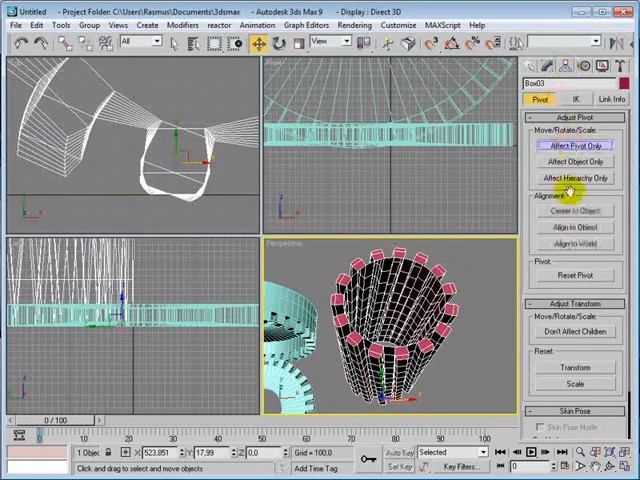
Step: Adjust the cylinder's pivot and add a Twist modifier to spiral its panels
left_click(576, 212)
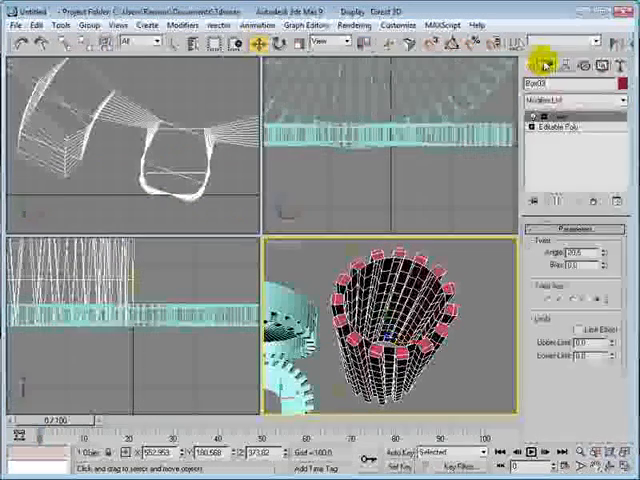
right_click(550, 136)
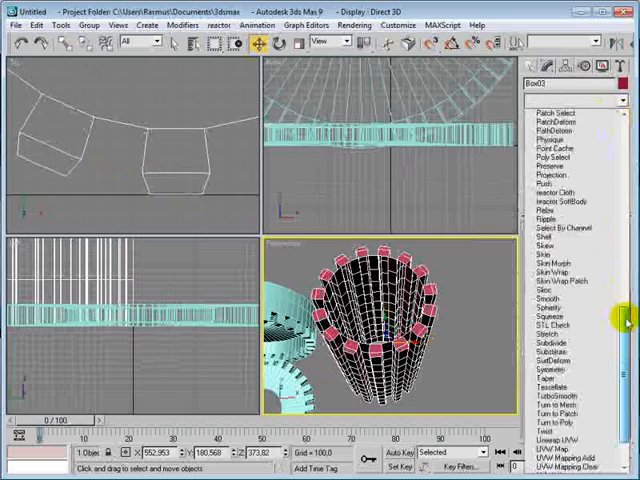
left_click(548, 360)
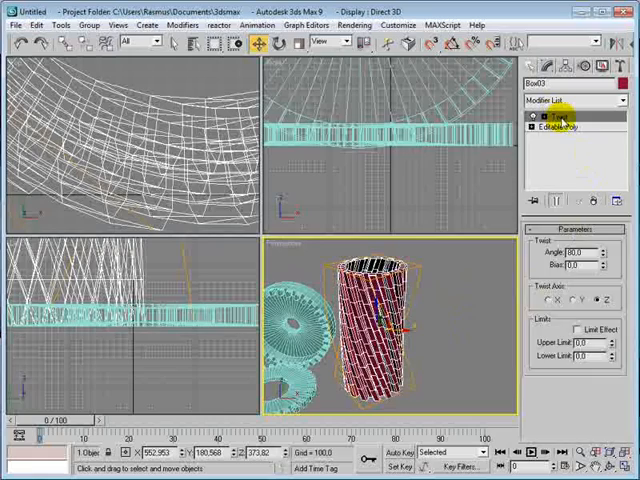
Step: Collapse the Twist modifier into the column's mesh
right_click(562, 116)
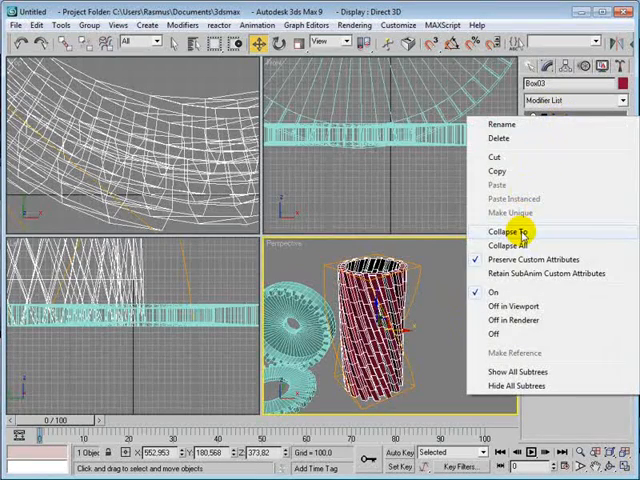
left_click(504, 232)
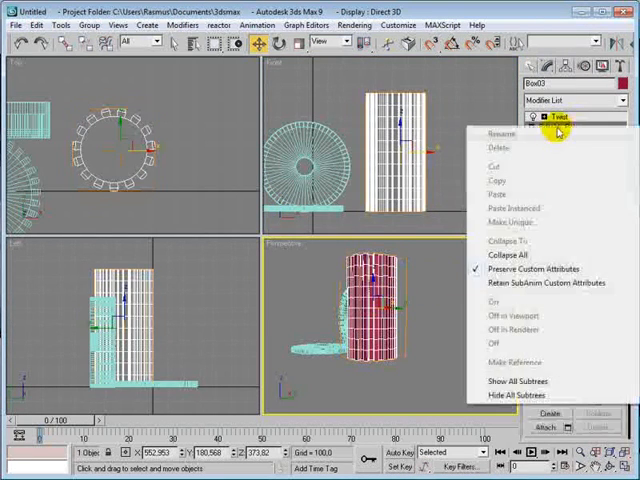
Step: Collapse the column's stack and weld its overlapping seam vertices within the threshold
left_click(556, 118)
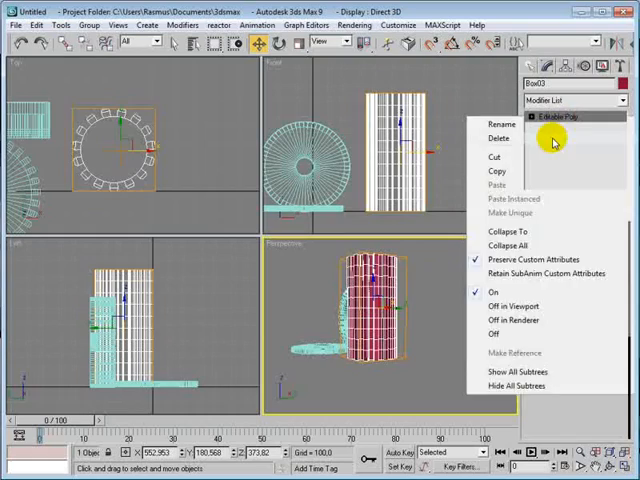
left_click(510, 244)
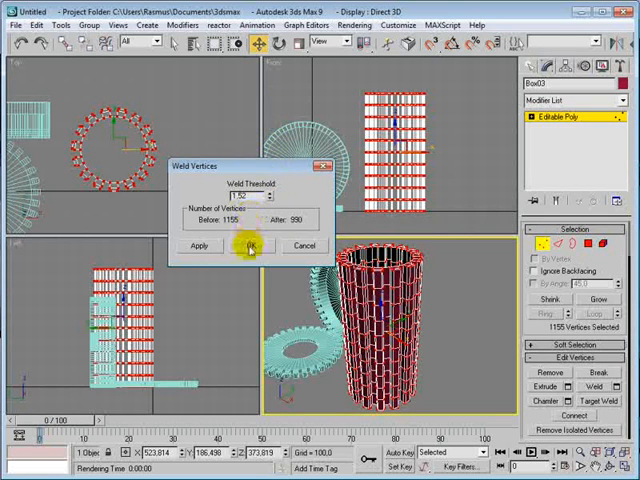
left_click(246, 244)
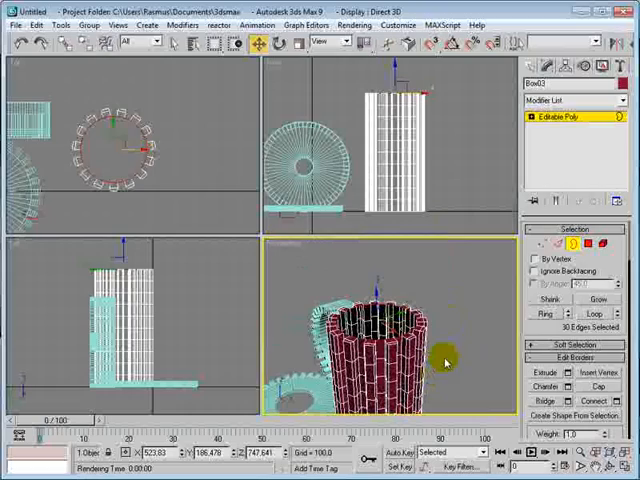
Step: Reposition the column's pivot via Affect Pivot Only, then collapse its stack to one editable poly
left_click(468, 296)
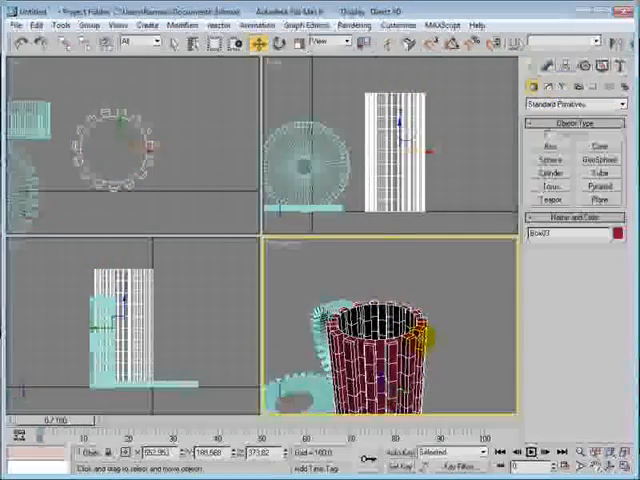
left_click(568, 70)
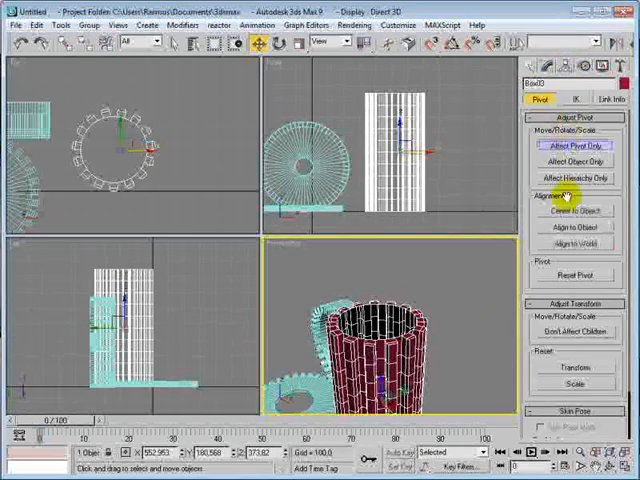
left_click(576, 144)
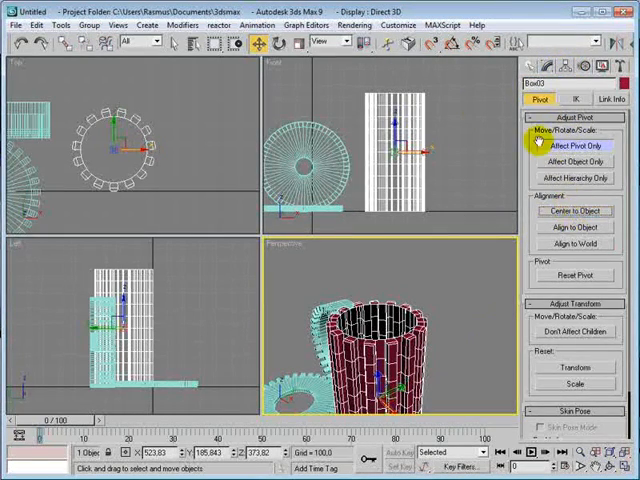
left_click(548, 66)
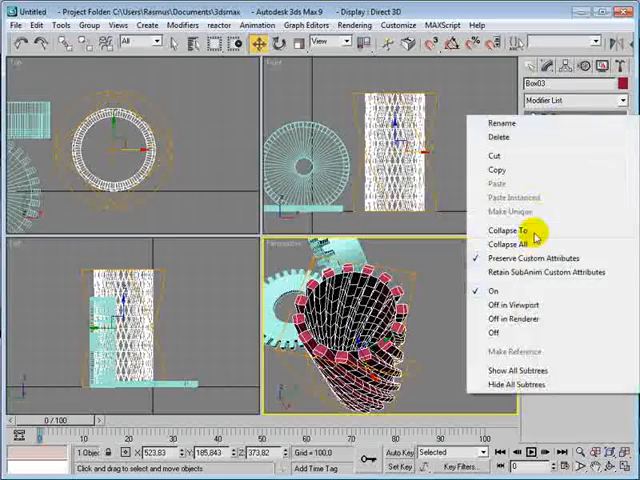
left_click(504, 232)
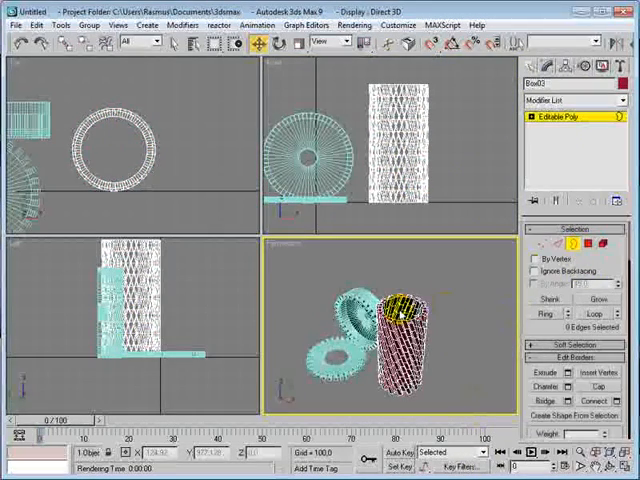
Step: Select the column's top cap polygon and inset it by the set amount
left_click(598, 388)
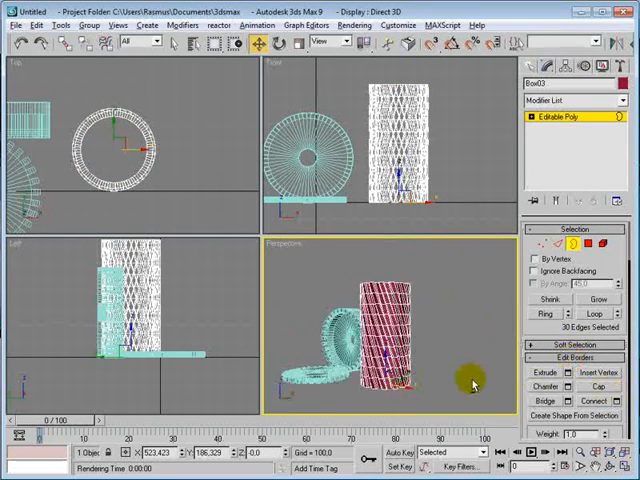
left_click(588, 246)
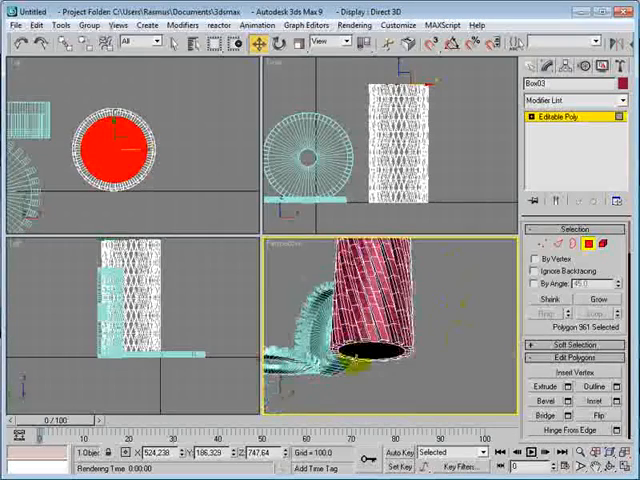
left_click(574, 372)
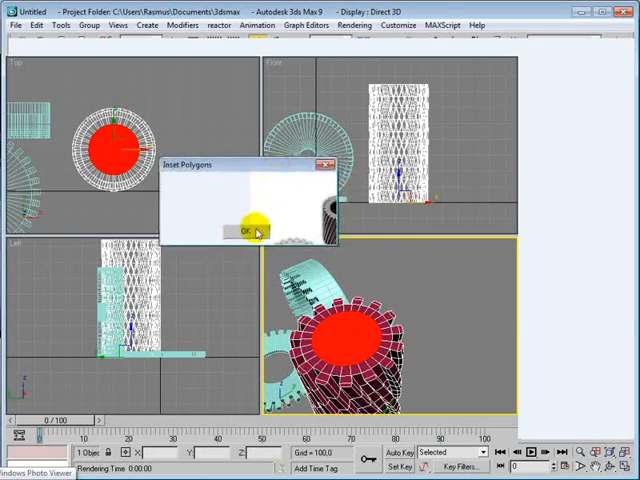
left_click(244, 230)
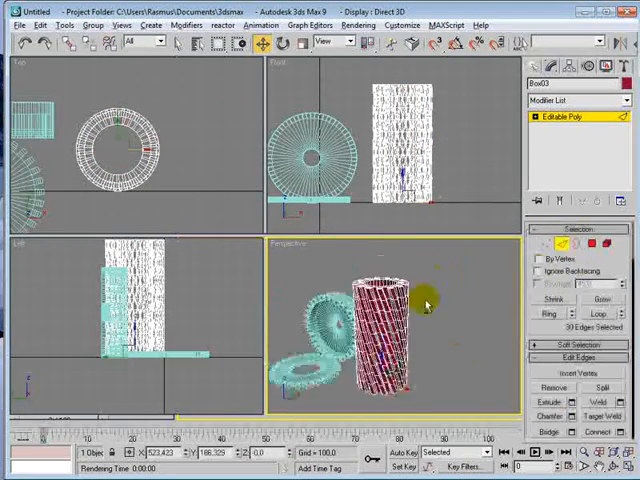
Step: Chamfer the edges around the column's cap by the set amount
left_click(556, 312)
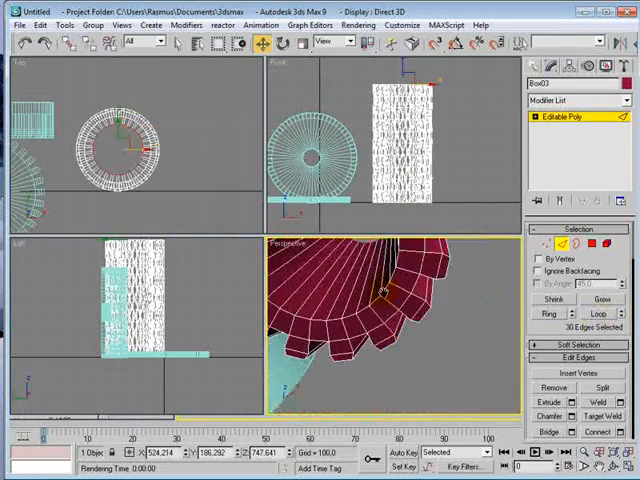
left_click(596, 312)
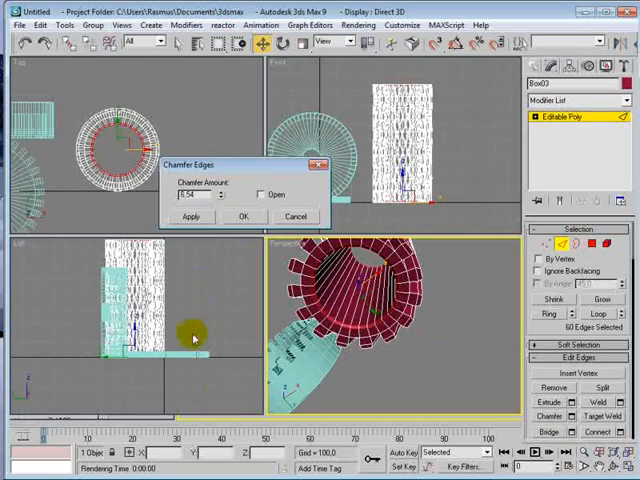
left_click(240, 216)
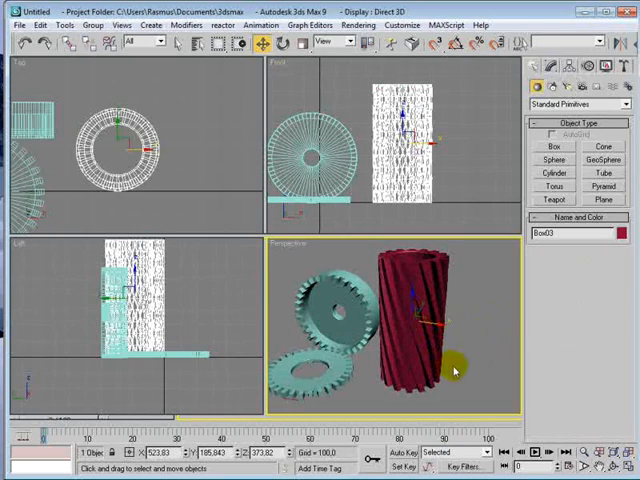
Step: Maximize Perspective, draw a ground plane beneath the gears and column, and begin creating lights
left_click(296, 40)
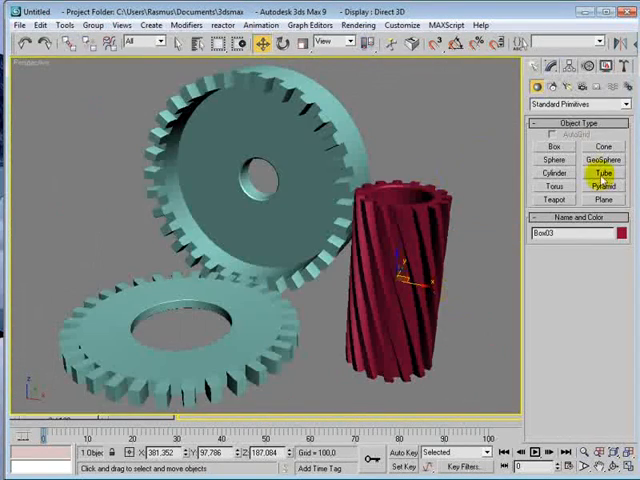
left_click(604, 200)
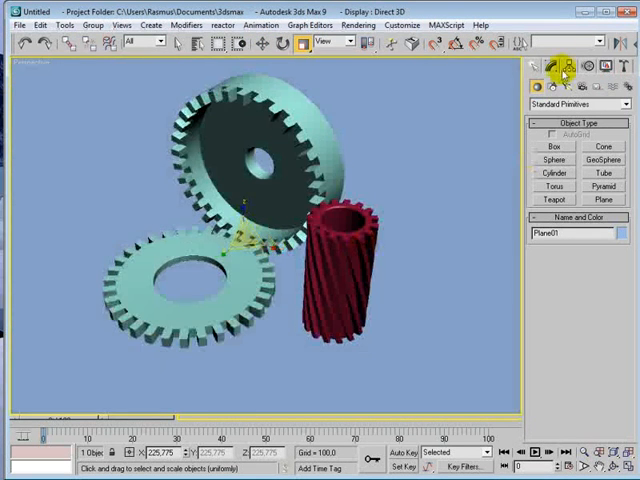
left_click(564, 66)
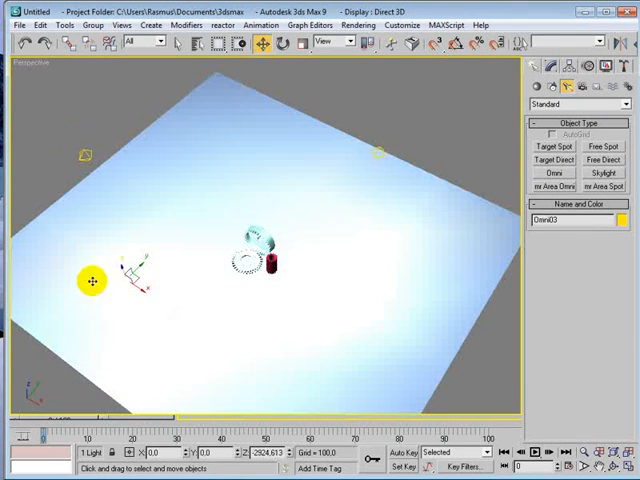
Step: Position the omni light above the ground plane and make a first test render of the perspective view
left_click_drag(90, 280, 148, 288)
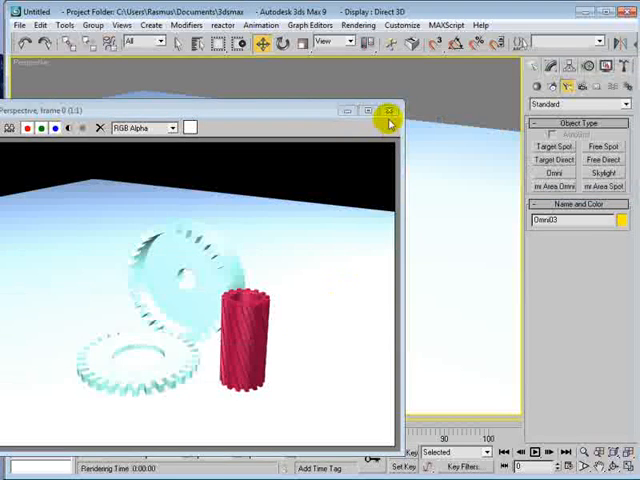
left_click(390, 110)
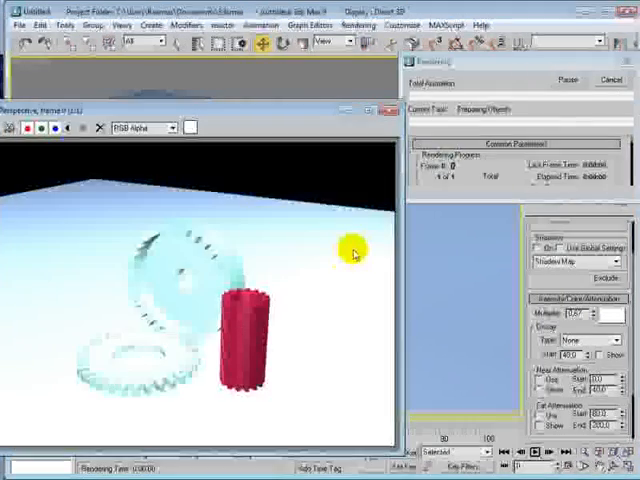
left_click(388, 112)
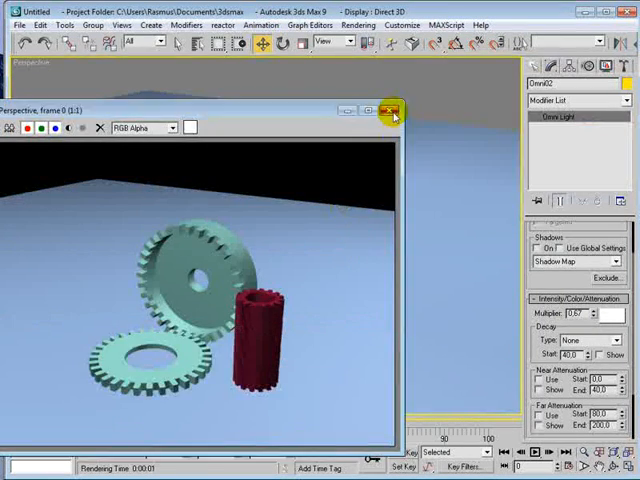
left_click(390, 112)
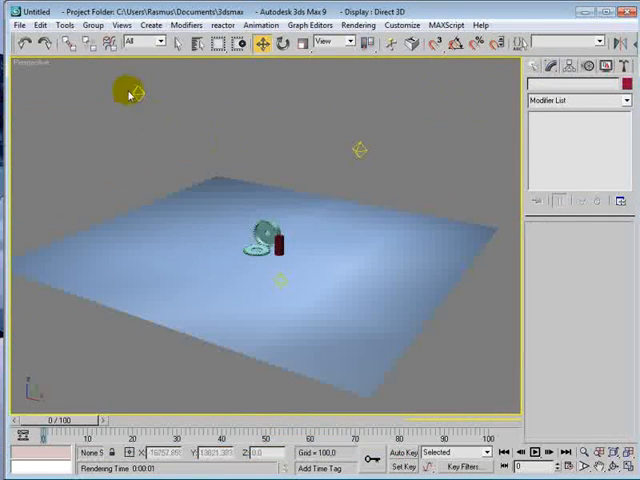
Step: Enable shadow casting on the omni light and render again to check the cast shadows
left_click(130, 90)
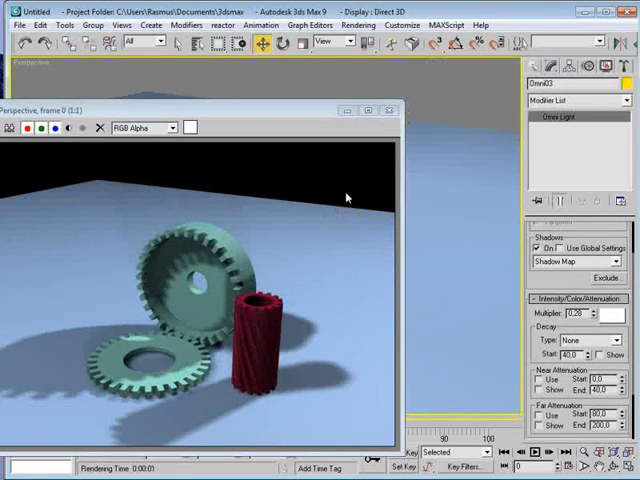
mouse_move(368, 186)
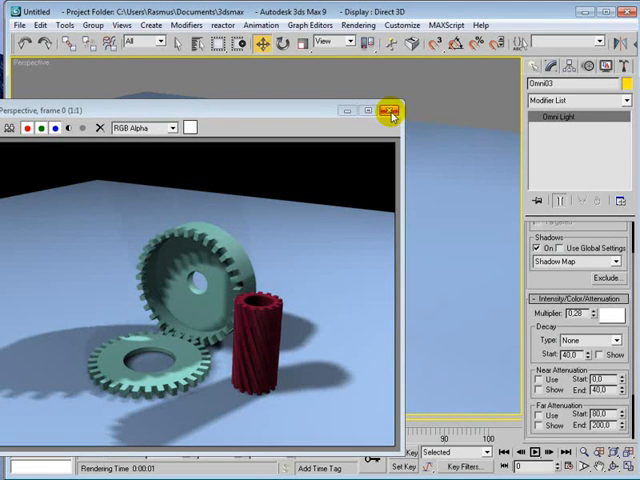
left_click(390, 112)
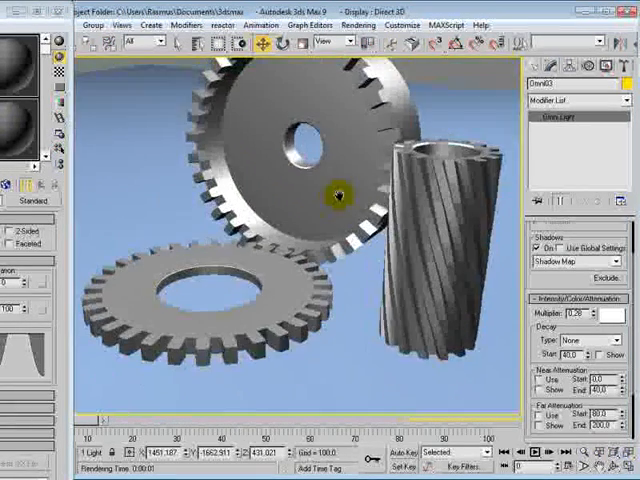
Step: Apply the shiny metal material from the Material Editor to the twisted column
left_click(624, 452)
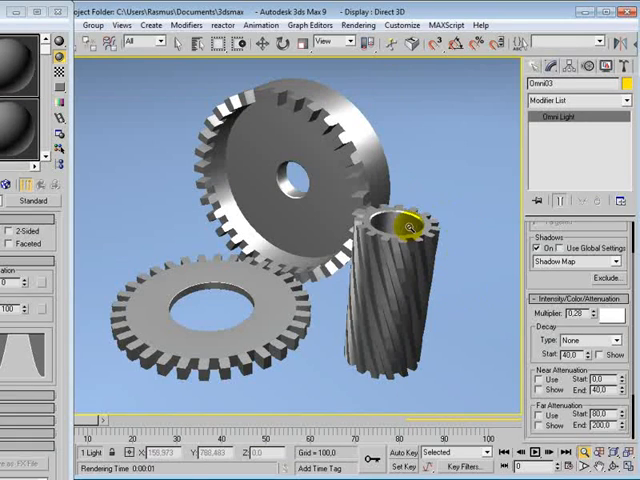
Step: Add a Smooth modifier with Auto Smooth to the column and Collapse All to bake it into the mesh
left_click(570, 100)
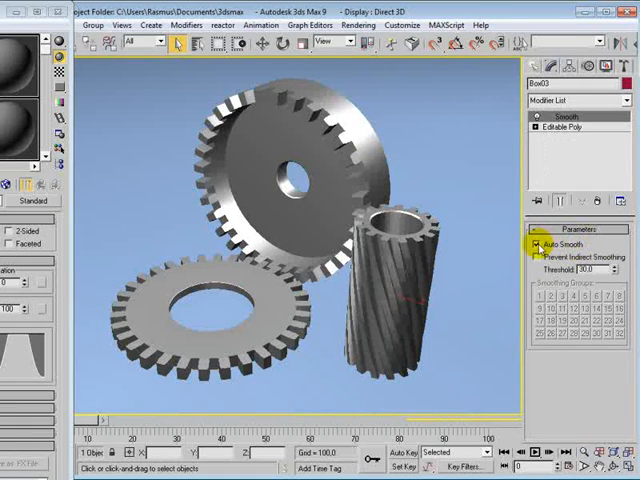
right_click(560, 120)
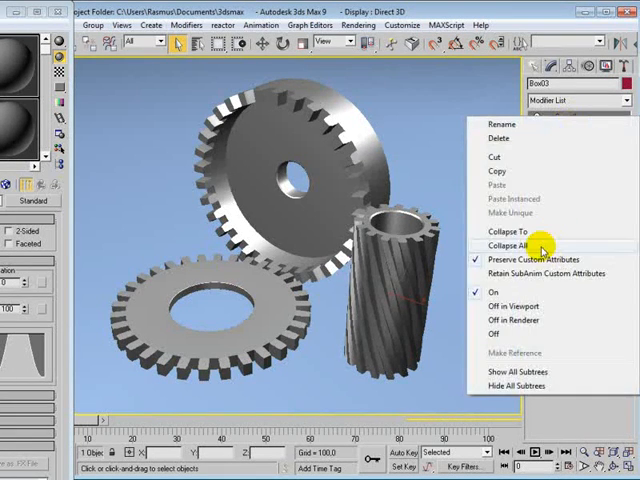
left_click(516, 244)
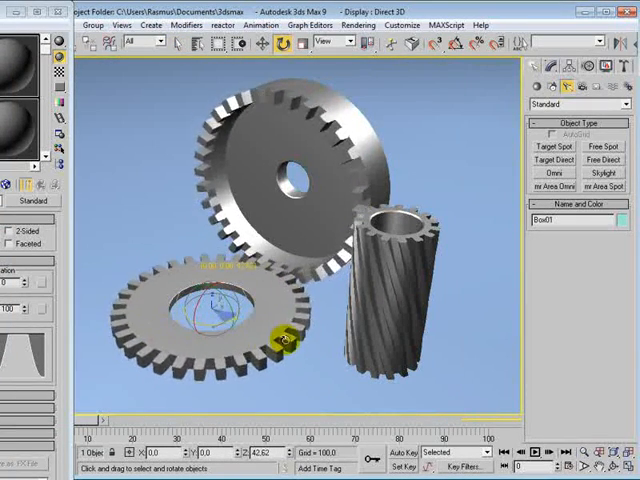
Step: Place a Target Spot light over the lower gear and adjust its aim onto the gear
left_click_drag(284, 338, 244, 332)
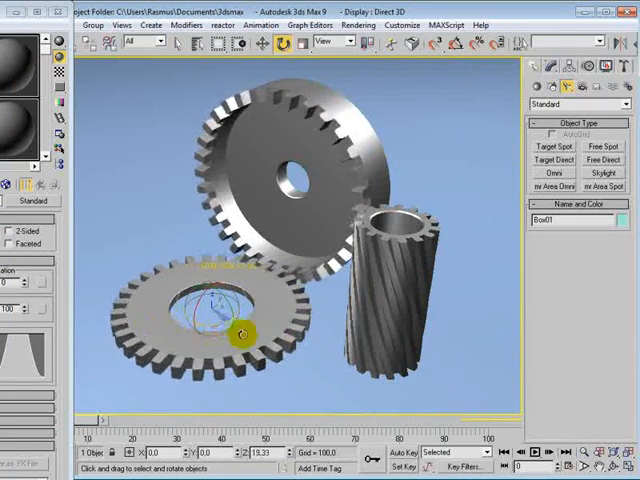
left_click_drag(244, 332, 264, 332)
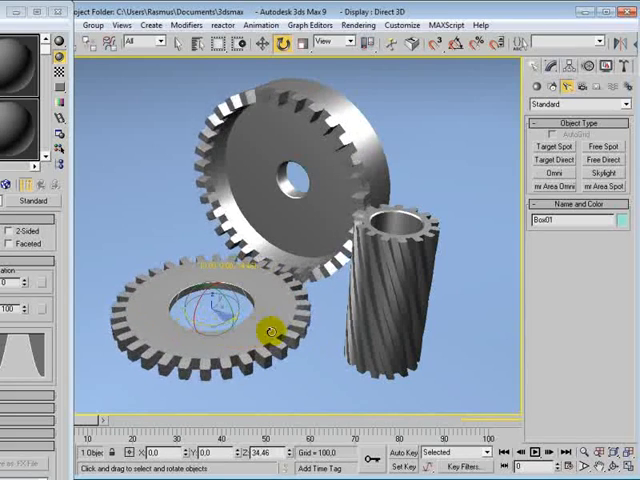